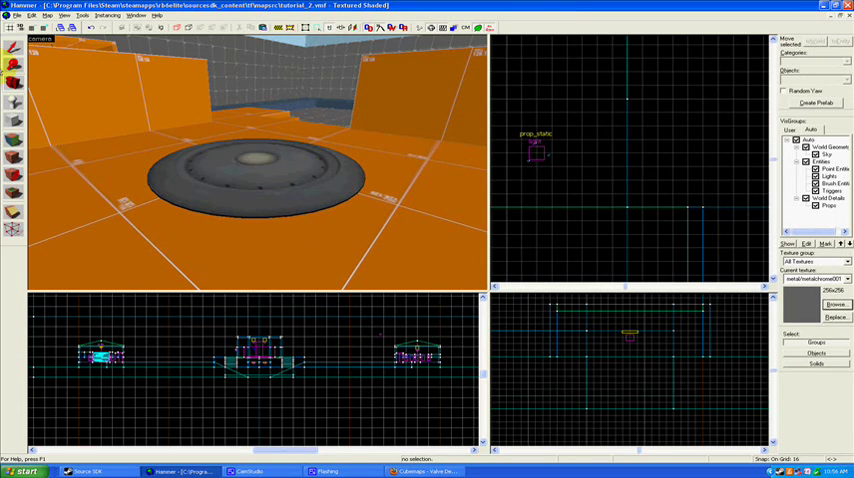
{"action": "mouse_move", "coordinate": [182, 119]}
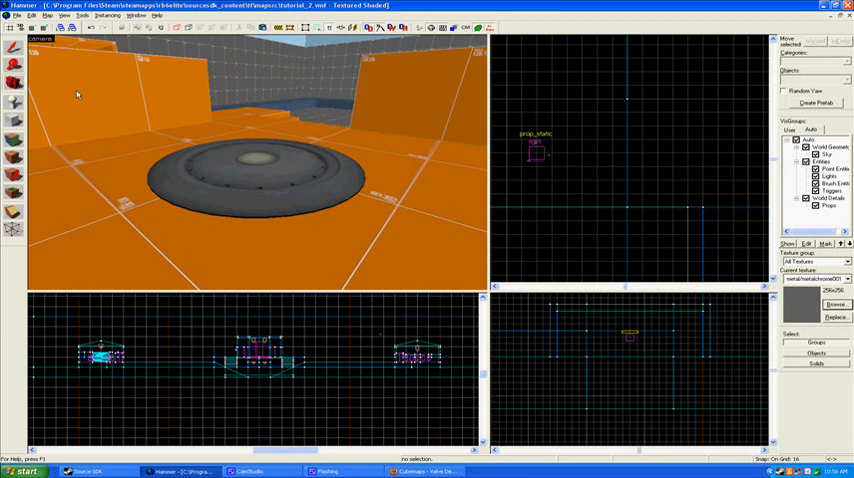
{"action": "mouse_move", "coordinate": [120, 122]}
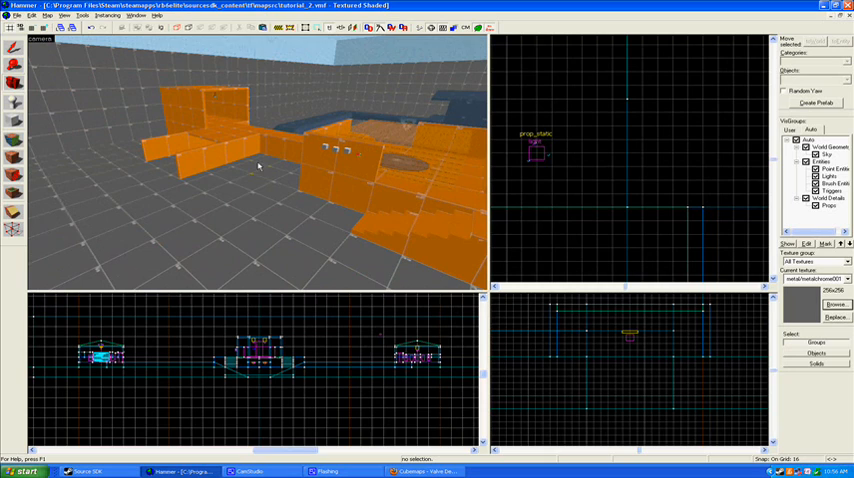
{"action": "mouse_move", "coordinate": [294, 189]}
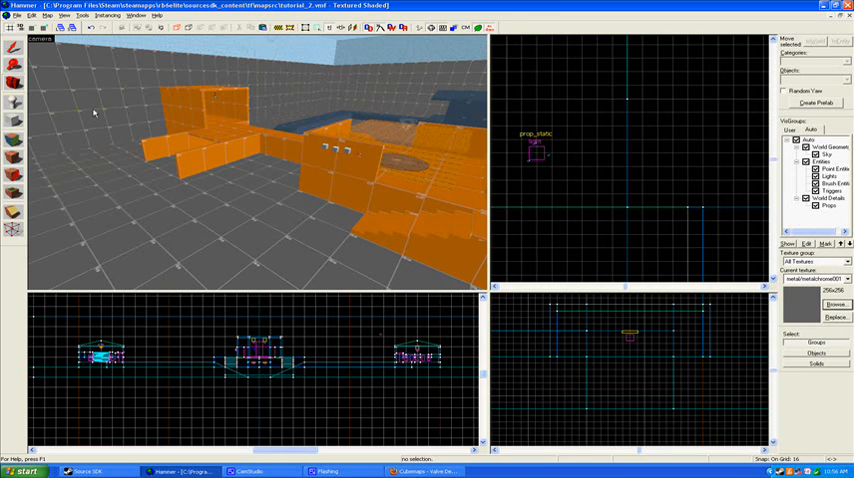
Pick the Entity Tool with env_cubemap set as the point entity to place.
{"action": "left_click", "coordinate": [14, 107]}
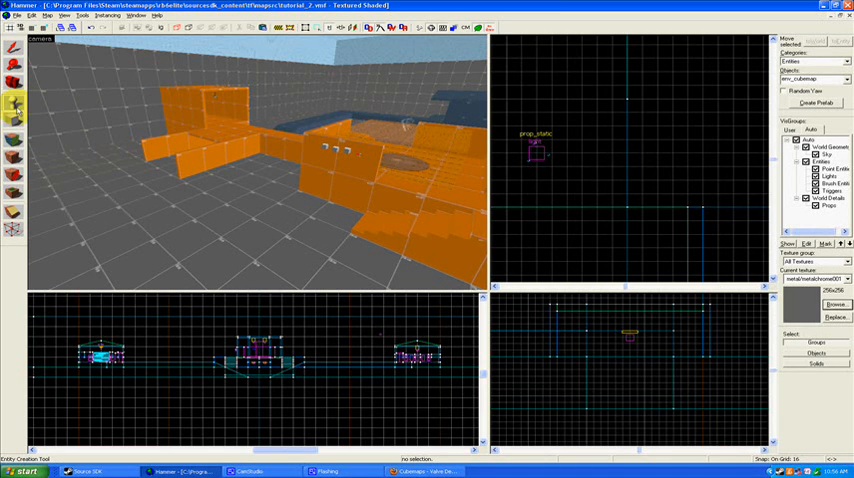
{"action": "left_click", "coordinate": [815, 79]}
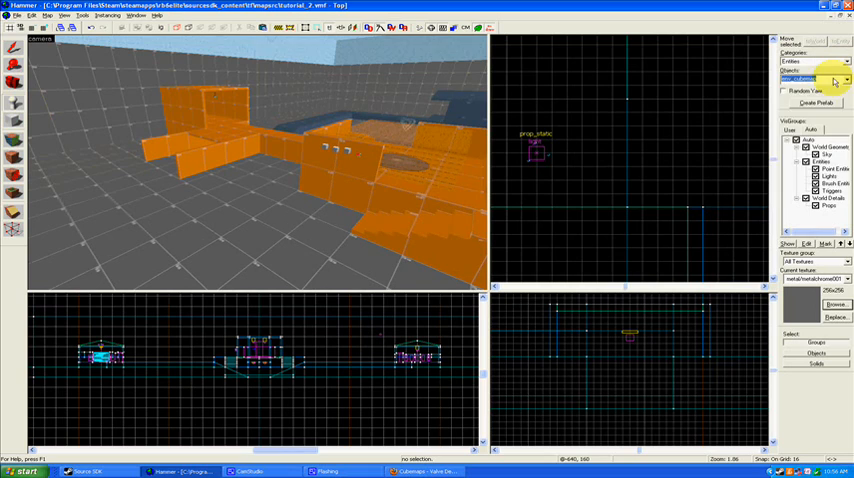
{"action": "left_click", "coordinate": [846, 79]}
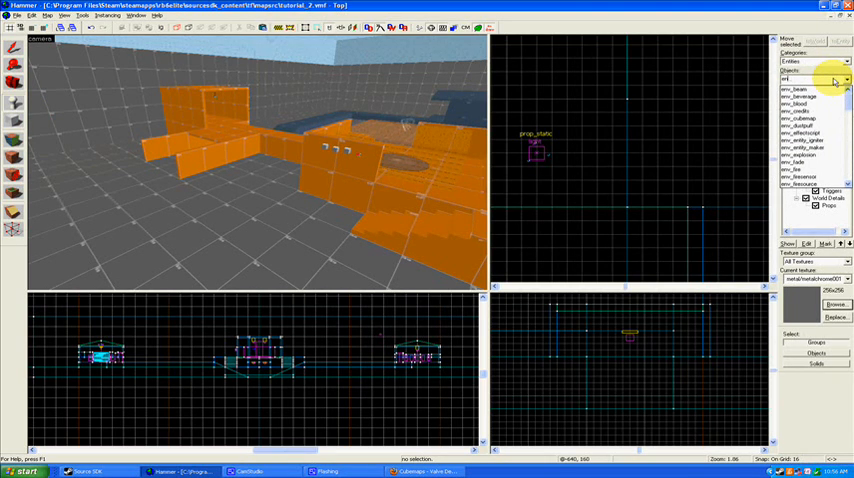
{"action": "left_click", "coordinate": [846, 79]}
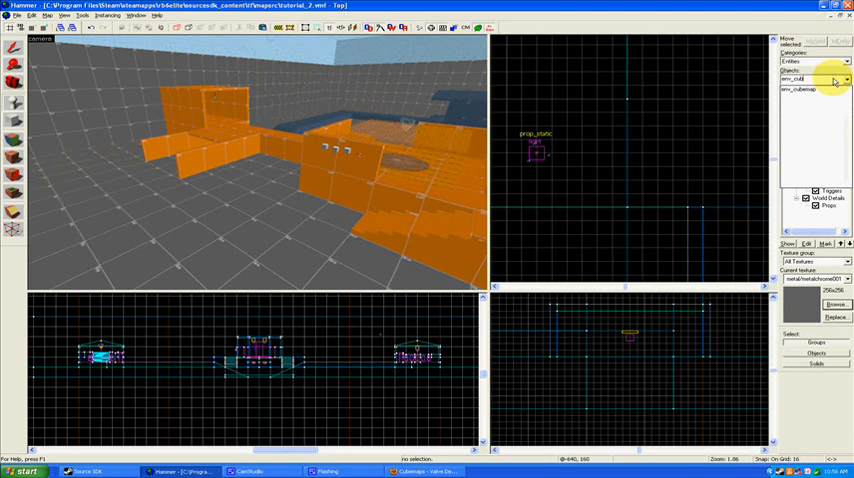
{"action": "left_click", "coordinate": [800, 89]}
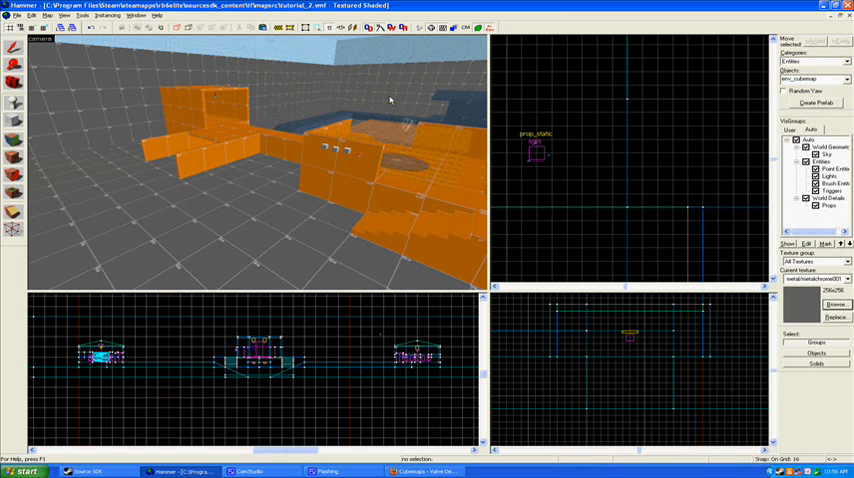
Fly the 3D camera in close to the control point building and its walls.
{"action": "left_click_drag", "start_coordinate": [390, 100], "coordinate": [258, 166]}
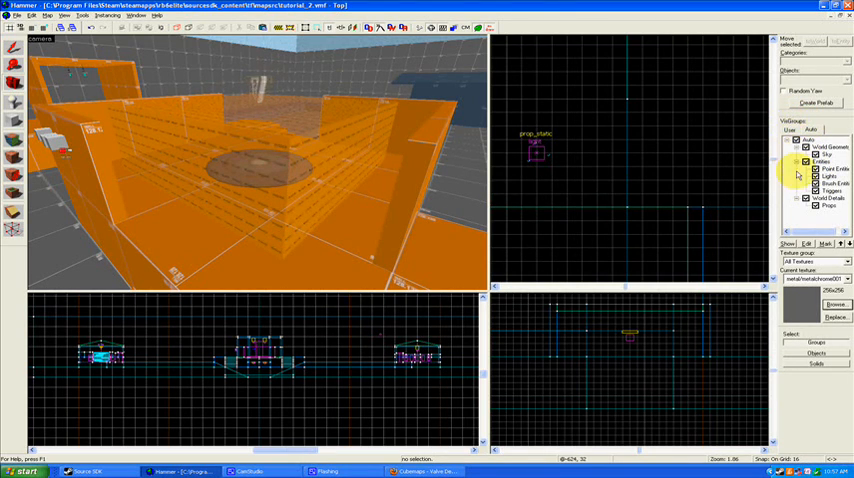
Uncheck Brush Entities and Triggers in the VisGroups Auto tab.
{"action": "left_click", "coordinate": [819, 206]}
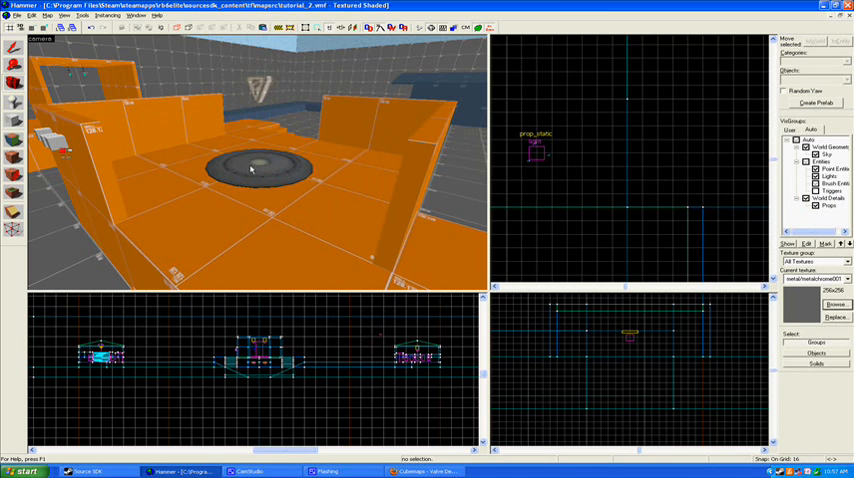
{"action": "mouse_move", "coordinate": [246, 176]}
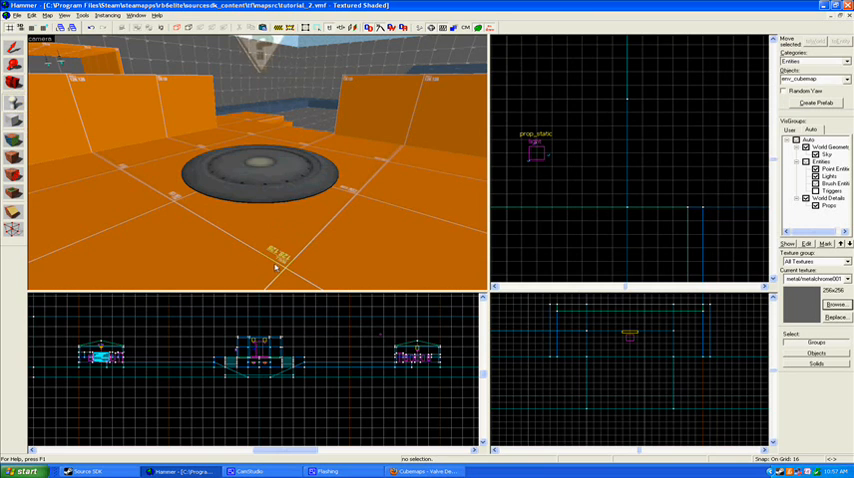
Place an env_cubemap near the control point, selecting the one in the room's centre.
{"action": "left_click", "coordinate": [277, 213]}
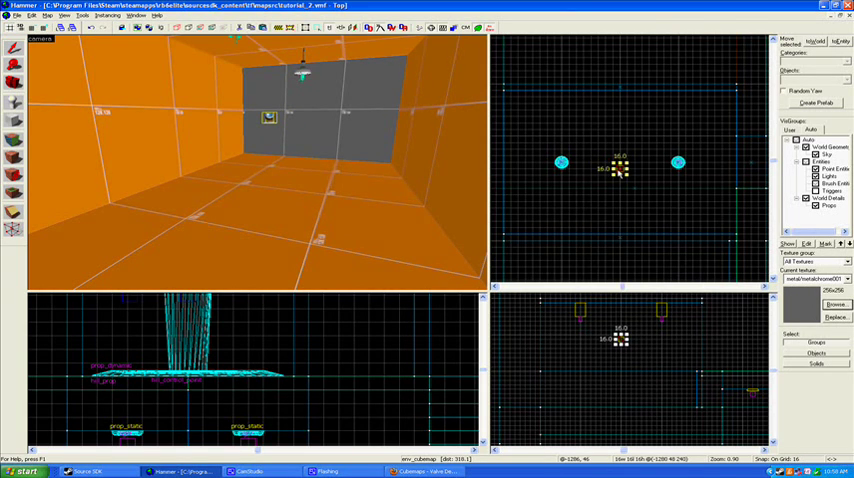
{"action": "left_click", "coordinate": [13, 82]}
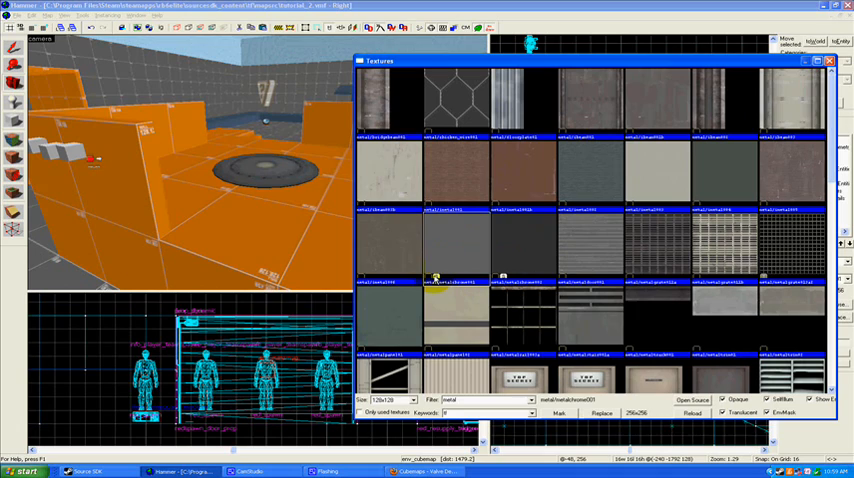
Choose metal/metalchrome001 in the texture browser and open the Face Edit Sheet.
{"action": "left_click", "coordinate": [437, 278]}
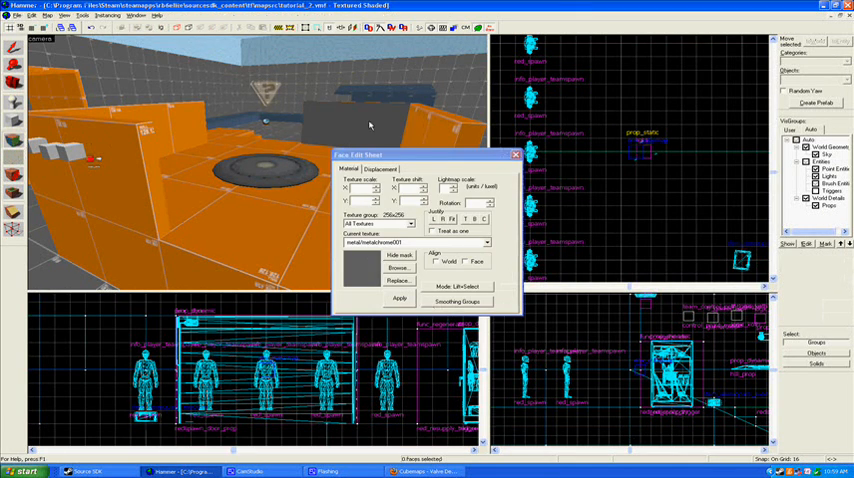
Place an env_cubemap on the open yard floor beside a prop_static.
{"action": "left_click", "coordinate": [515, 154]}
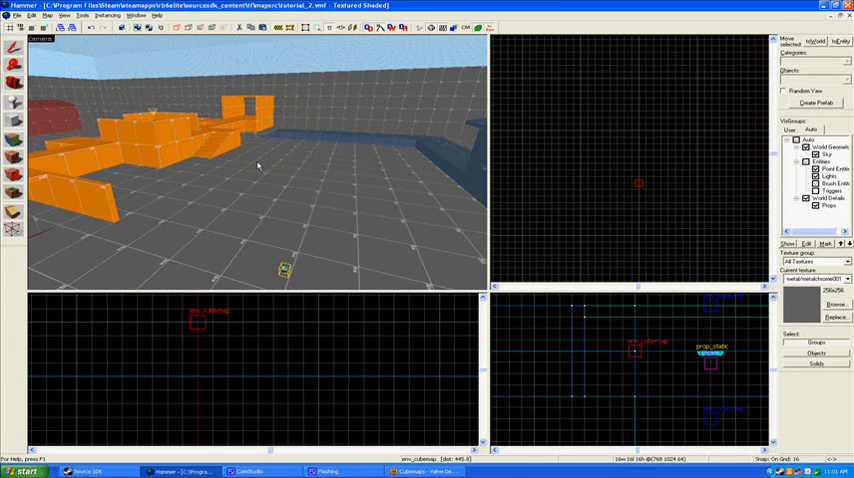
{"action": "mouse_move", "coordinate": [238, 98]}
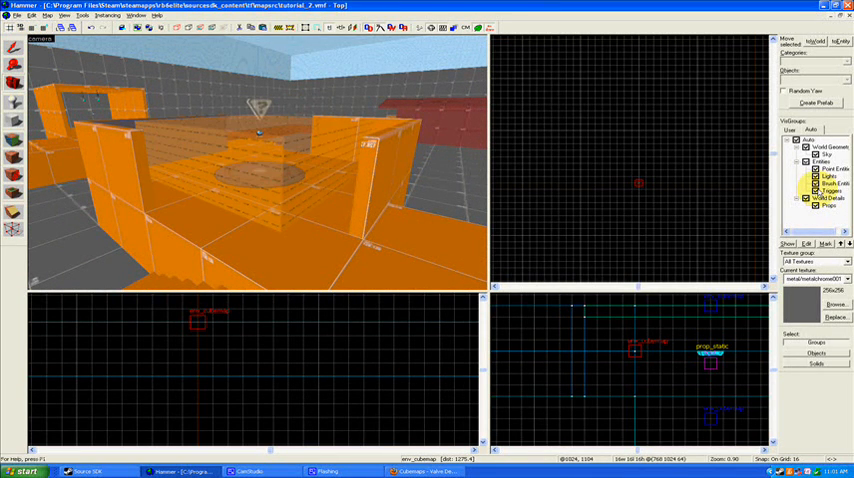
Run the compiled tutorial_4 map and enter mat_specular 0 in the TF2 console.
{"action": "left_click", "coordinate": [9, 15]}
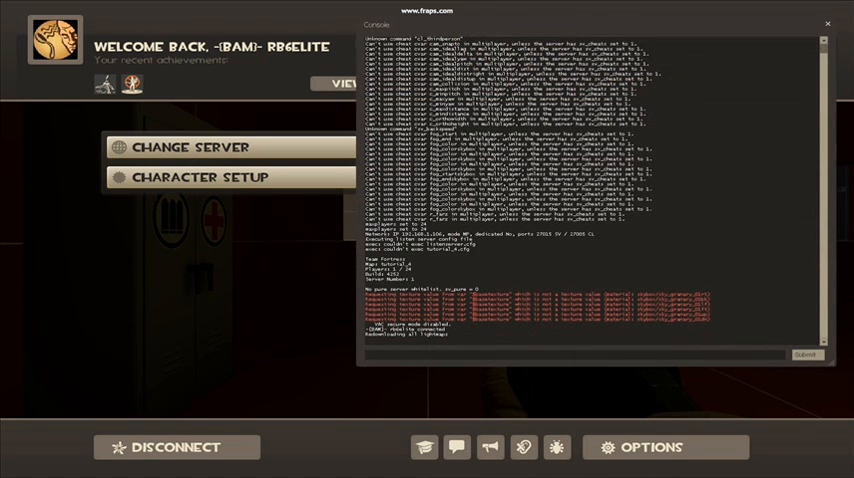
{"action": "type", "text": "mat_spec"}
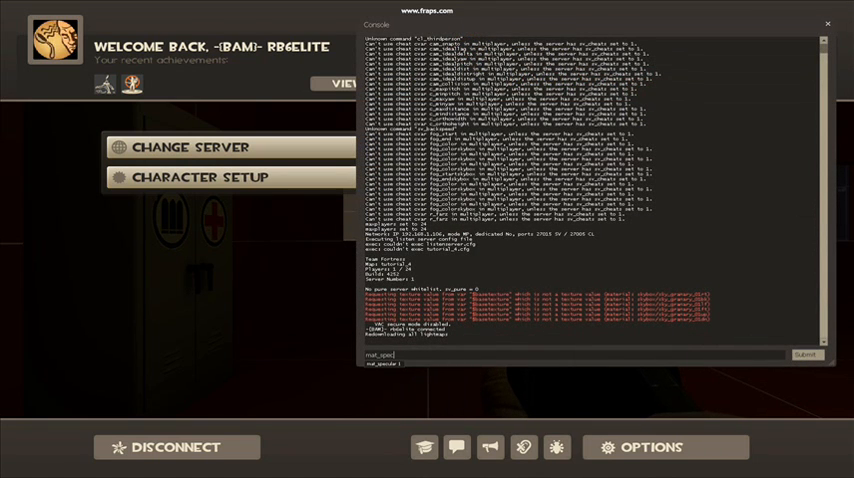
{"action": "key", "text": "Return"}
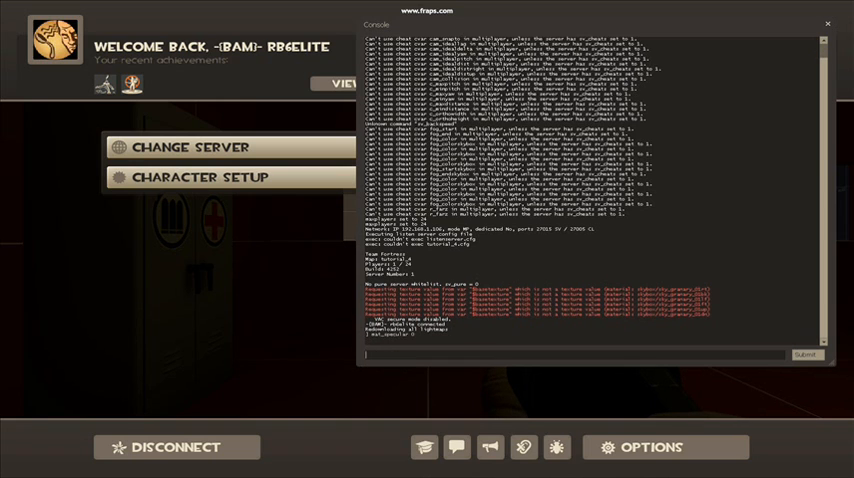